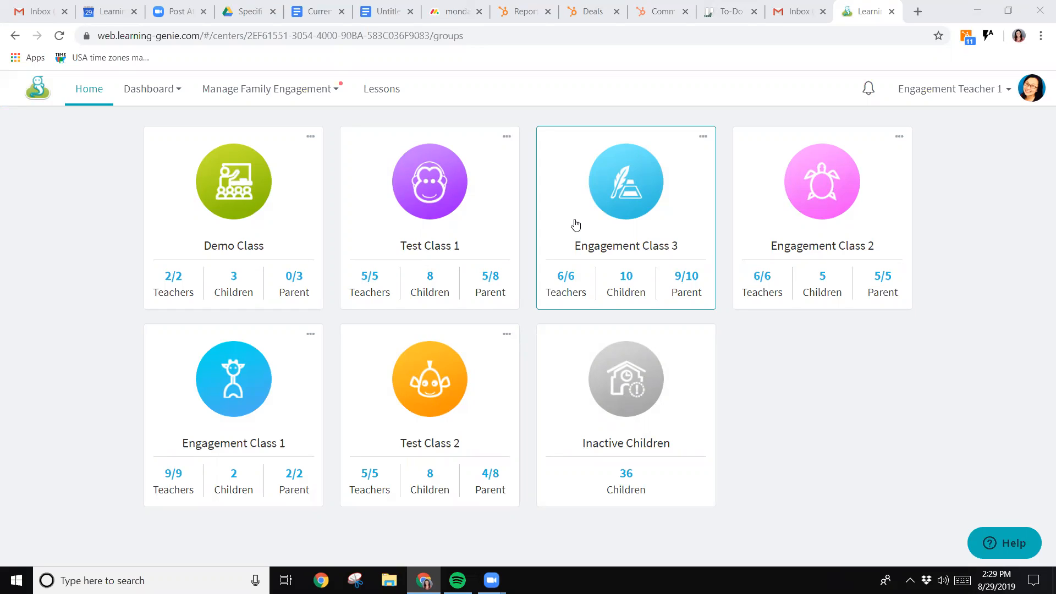
mouse_move(463, 194)
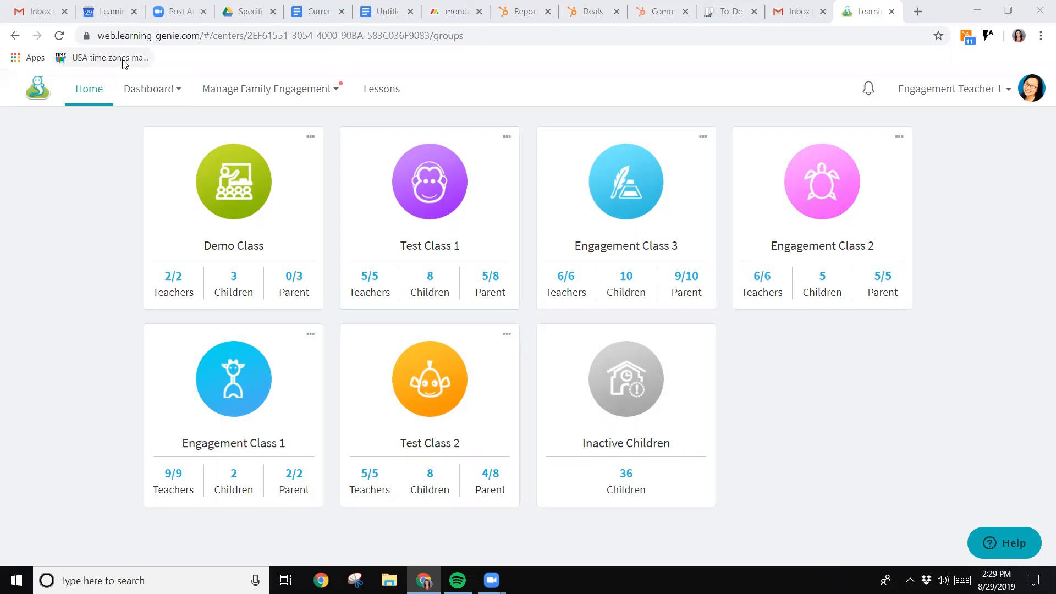
mouse_move(302, 99)
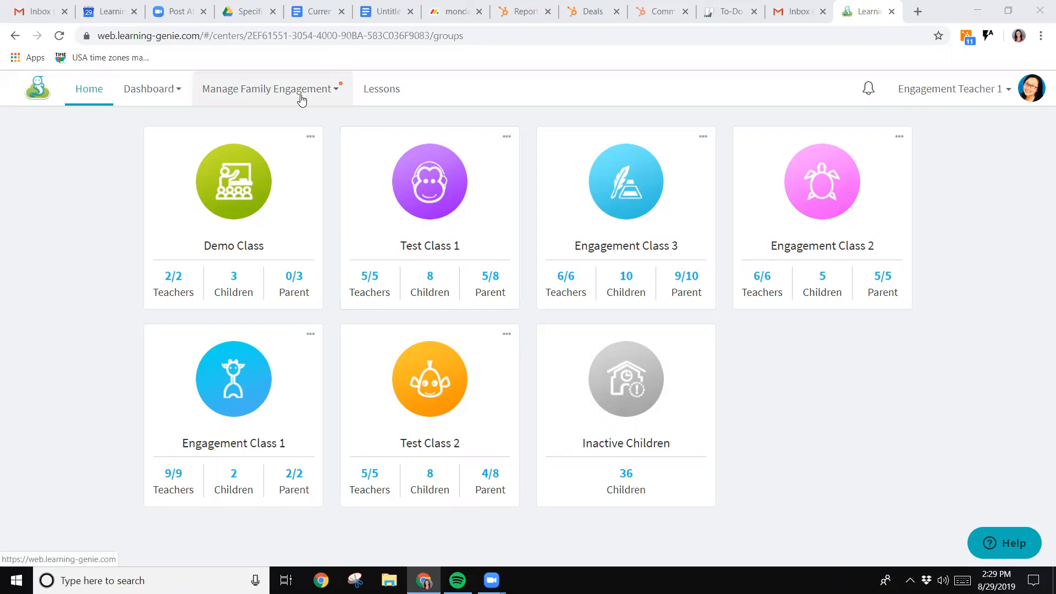
- Expand the Manage Family Engagement menu to reveal Chat, Events and In-Kind Report
click(269, 88)
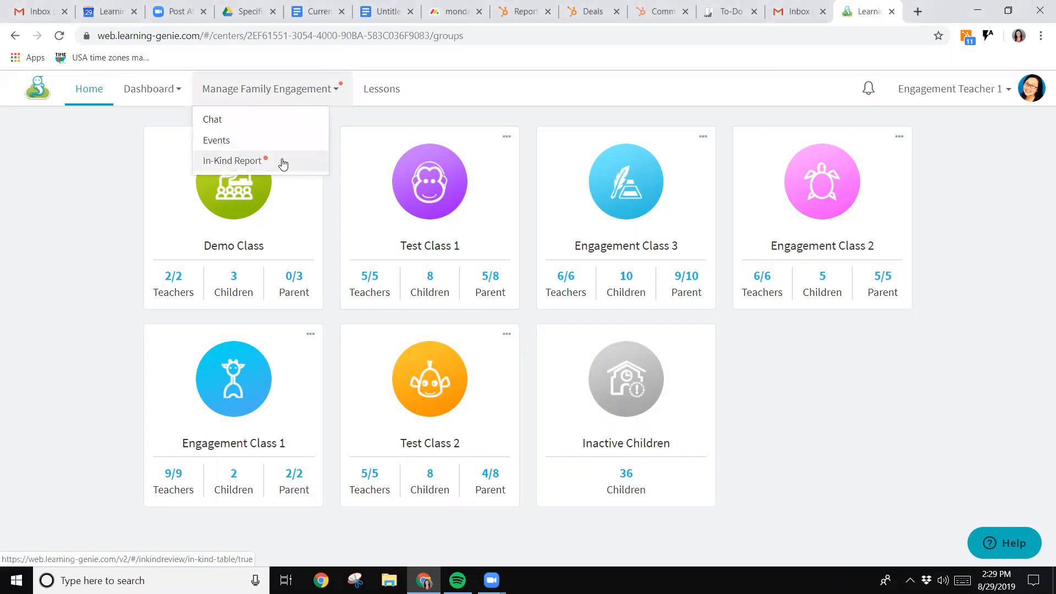
- Open the In-Kind Report and view its Pending tab of parent-submitted activities
click(232, 160)
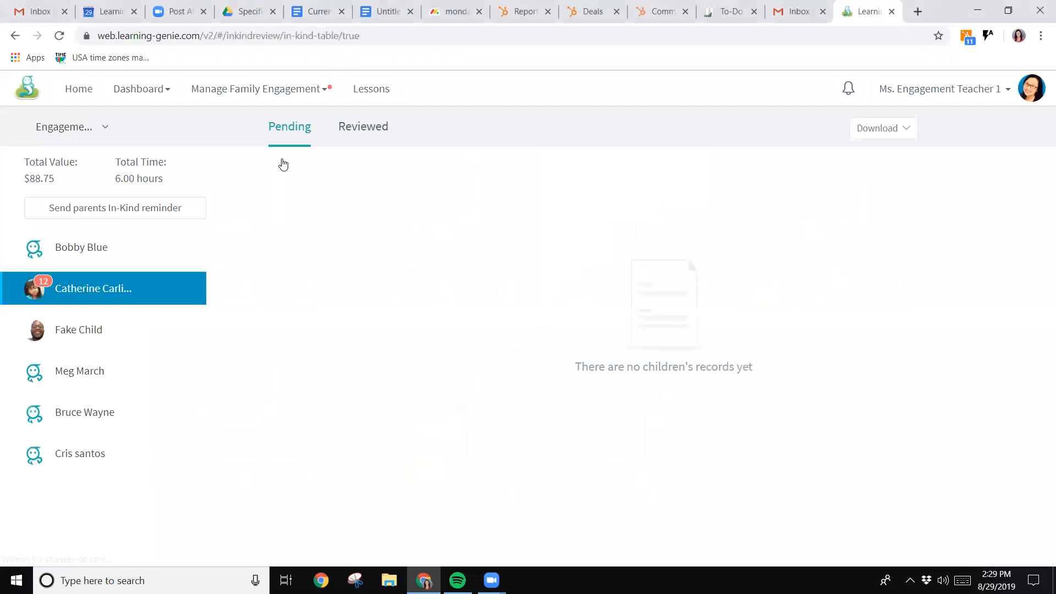
click(93, 288)
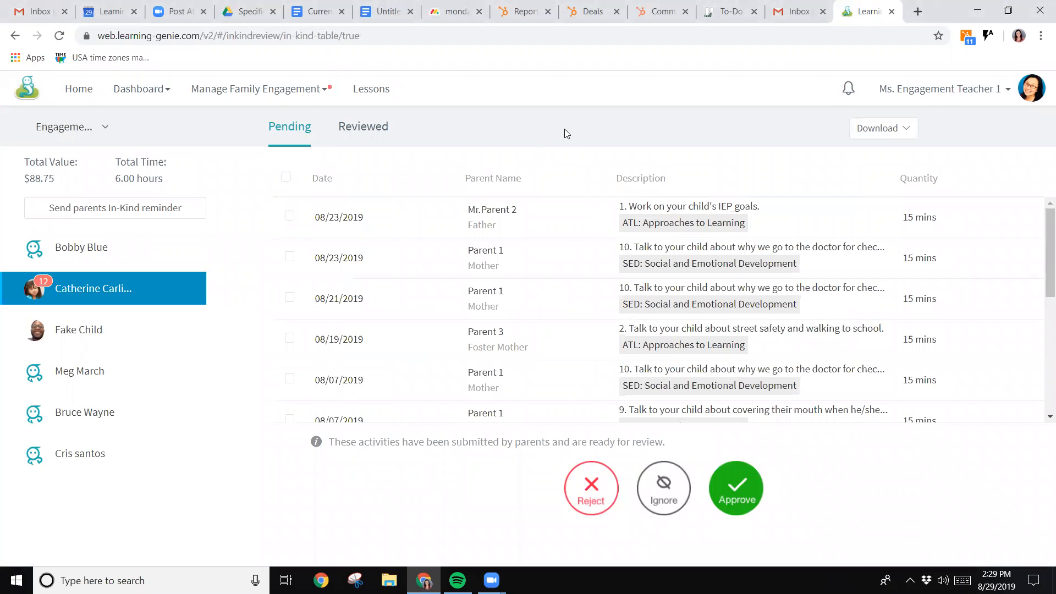
mouse_move(547, 166)
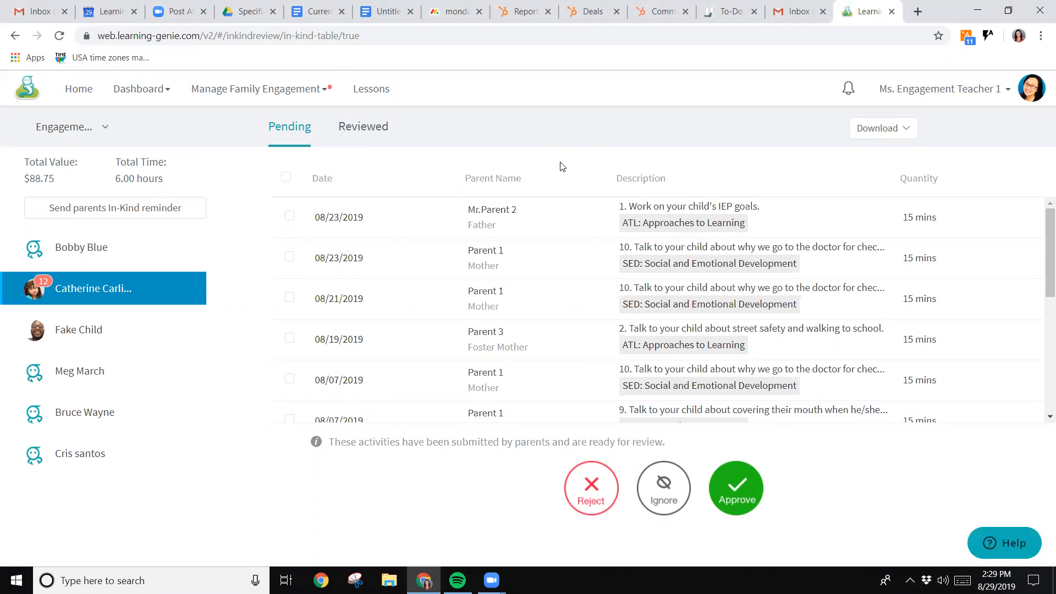
mouse_move(306, 182)
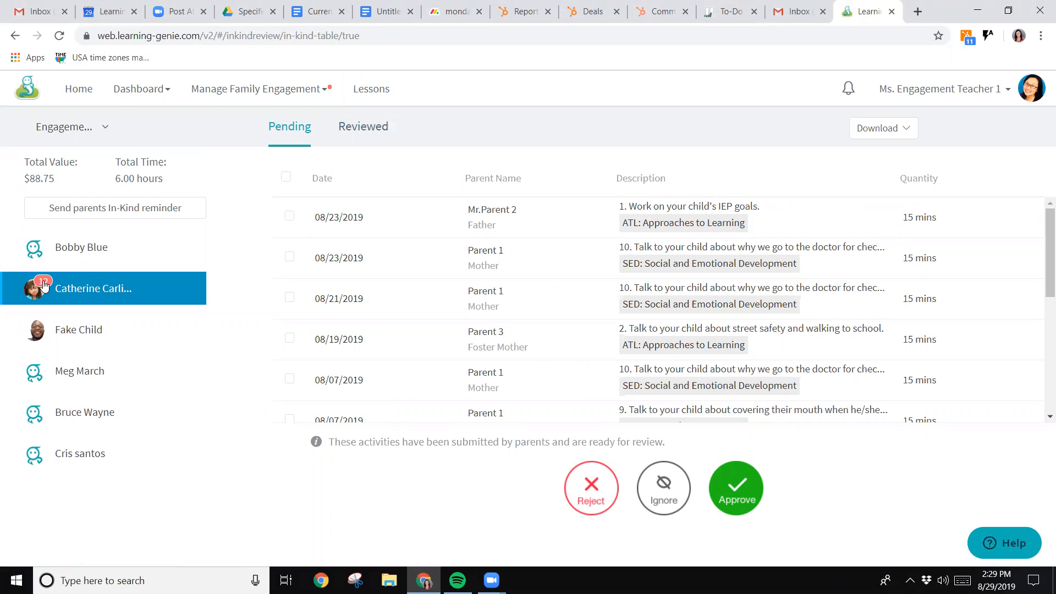
mouse_move(63, 263)
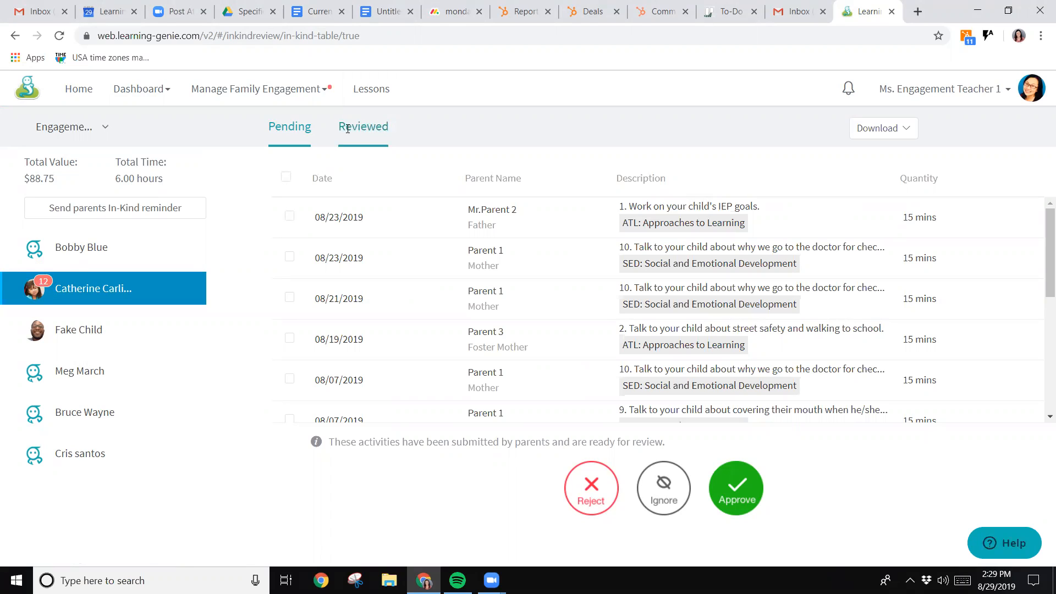
- On the Reviewed tab, compare Parent 2 (Father) and Parent 1 (Mother) approved activities, then open download options
click(363, 126)
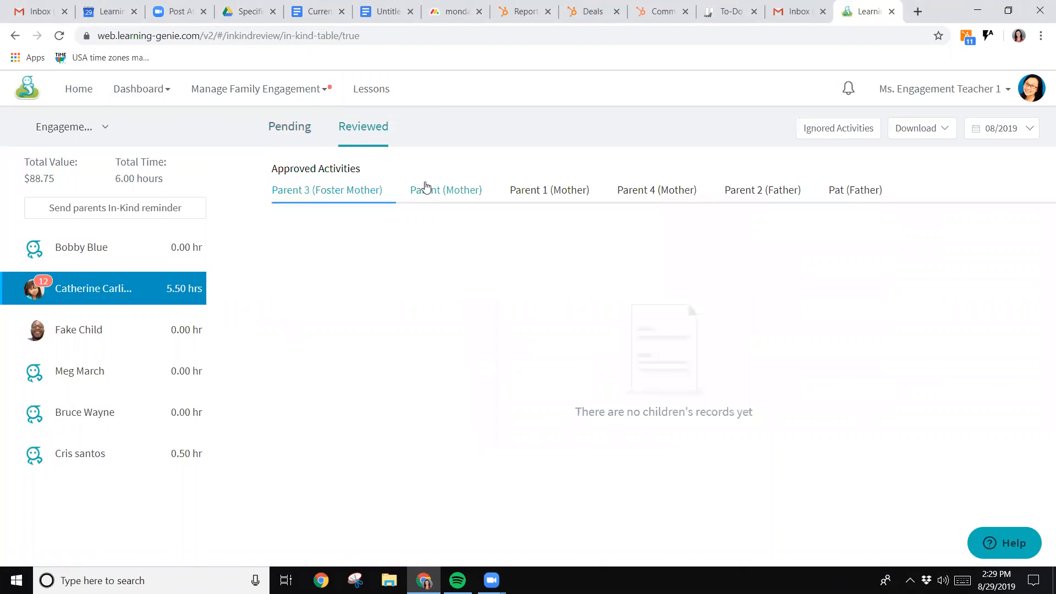
mouse_move(393, 189)
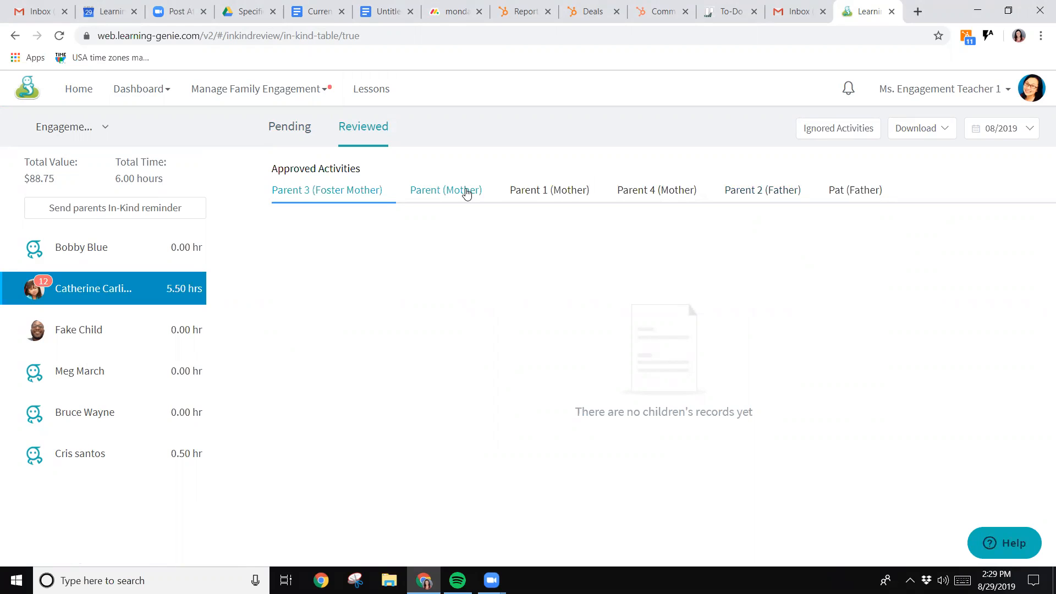
click(549, 189)
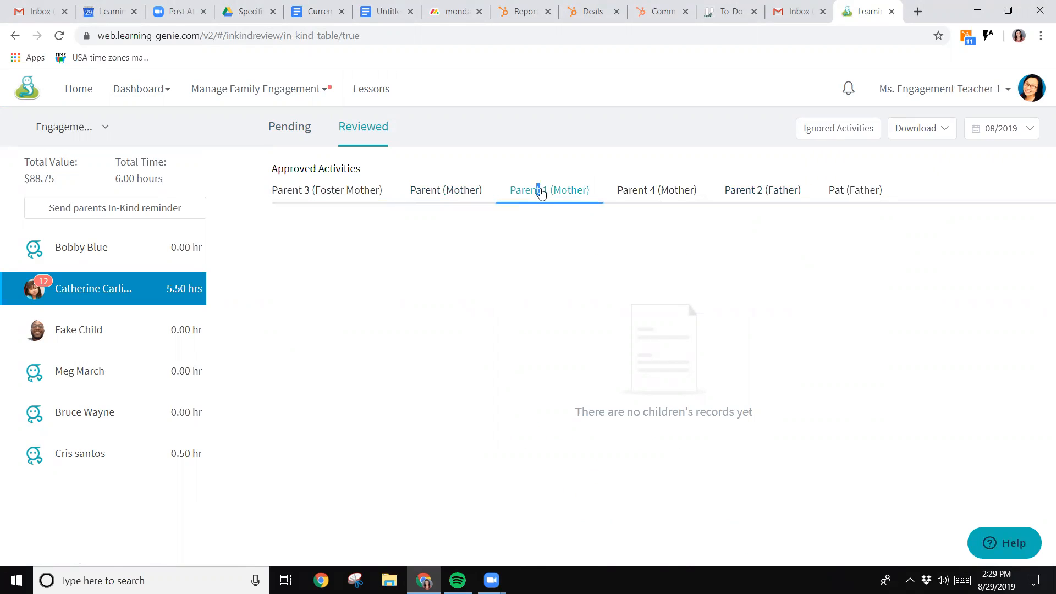
click(549, 189)
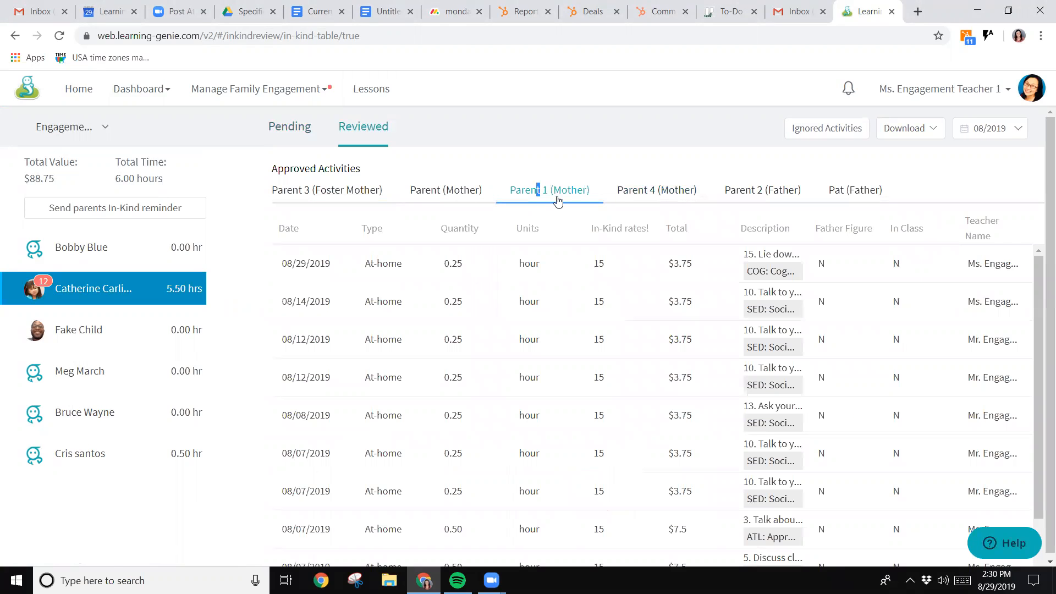
mouse_move(754, 185)
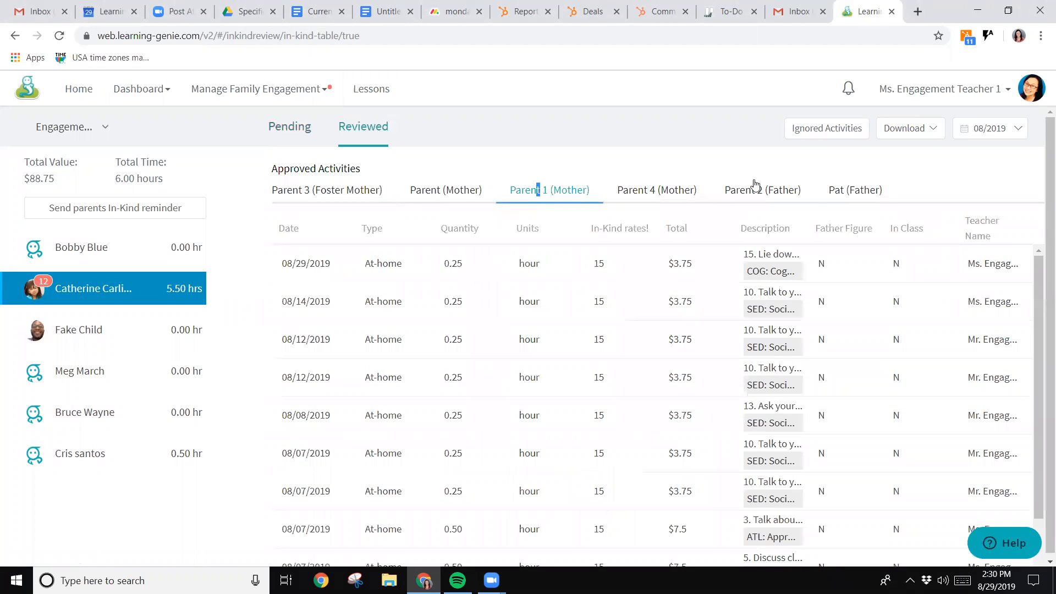
click(761, 189)
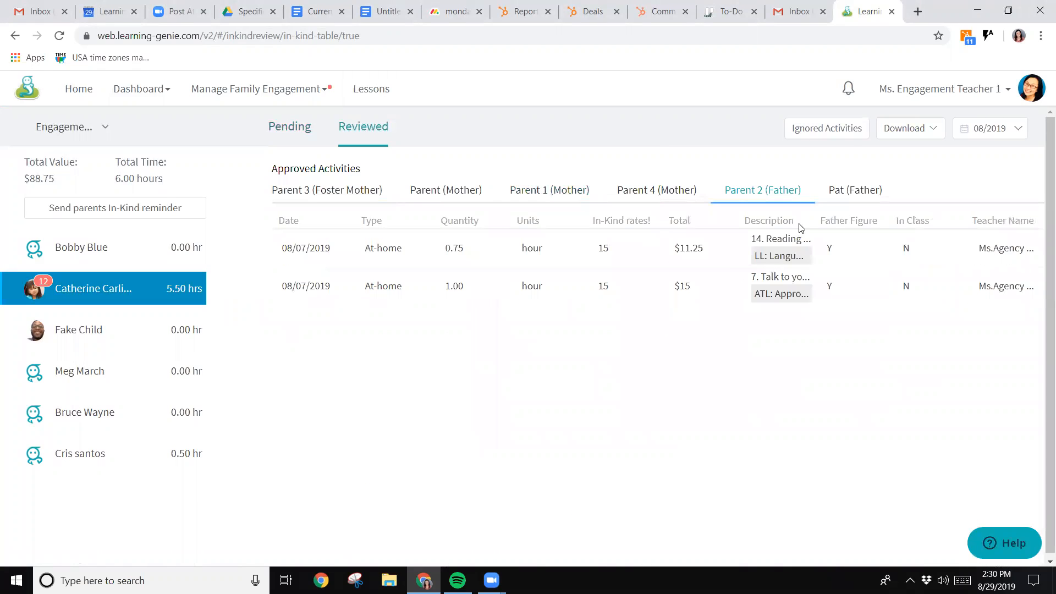
mouse_move(915, 133)
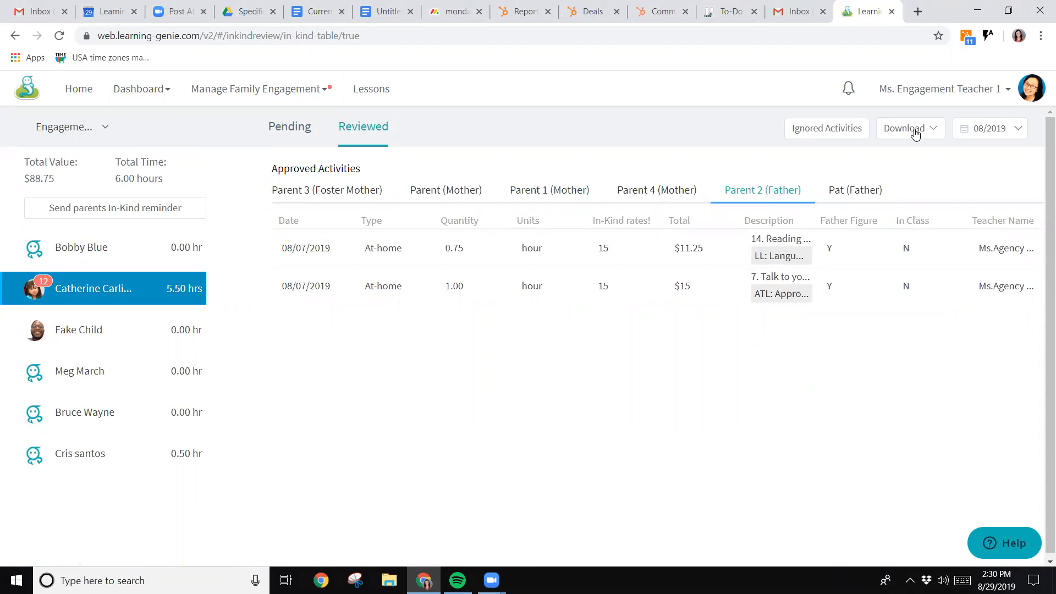
mouse_move(549, 189)
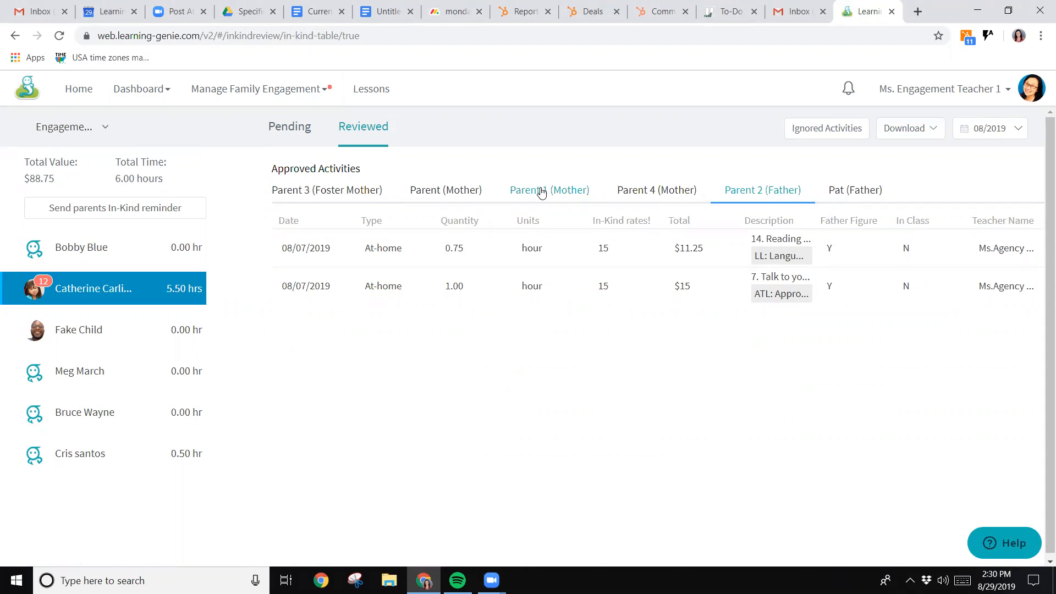
click(548, 190)
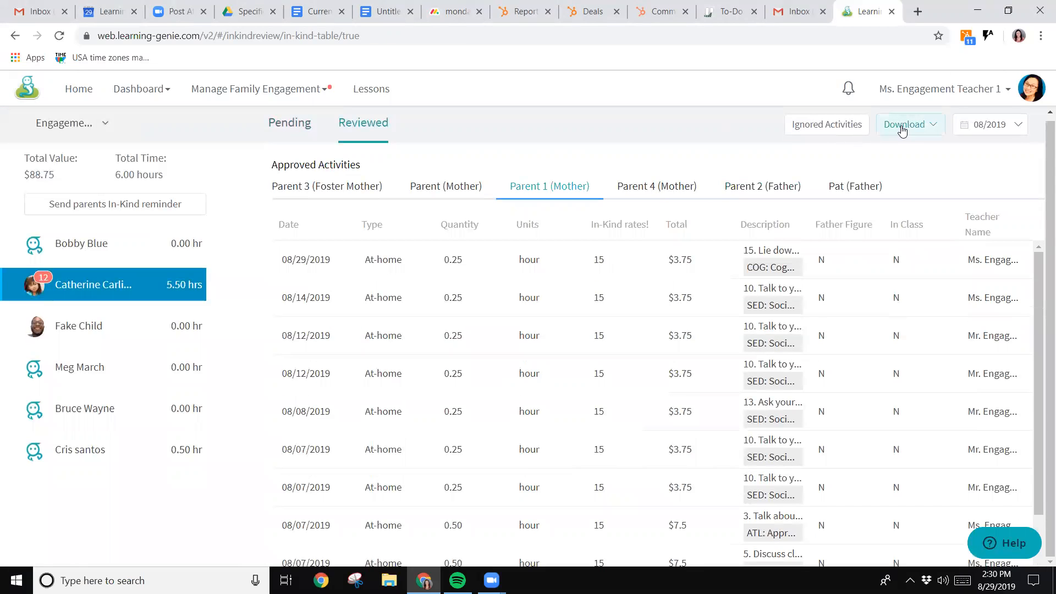
mouse_move(933, 134)
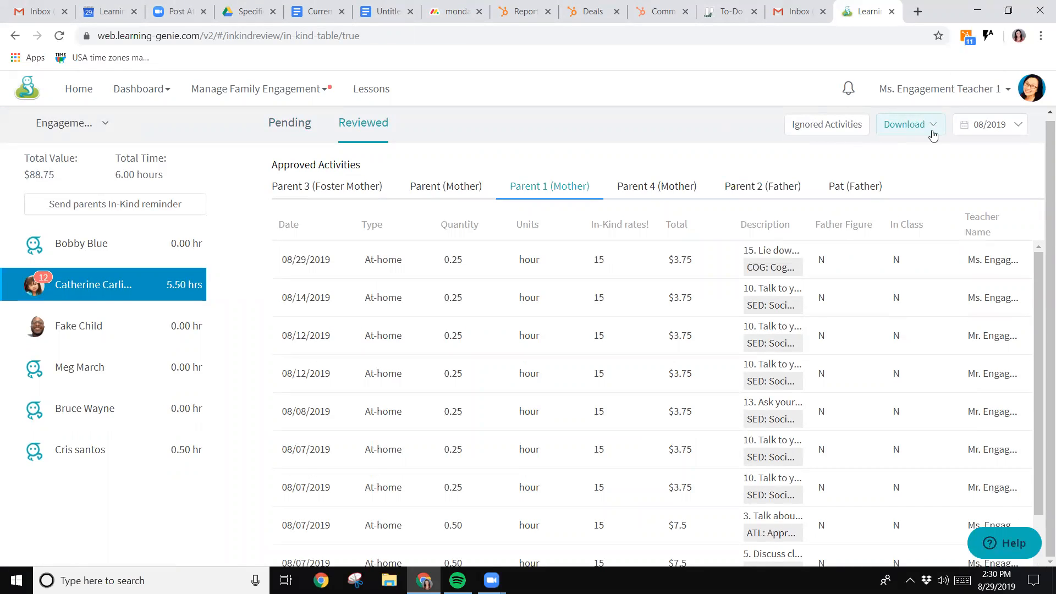
click(906, 123)
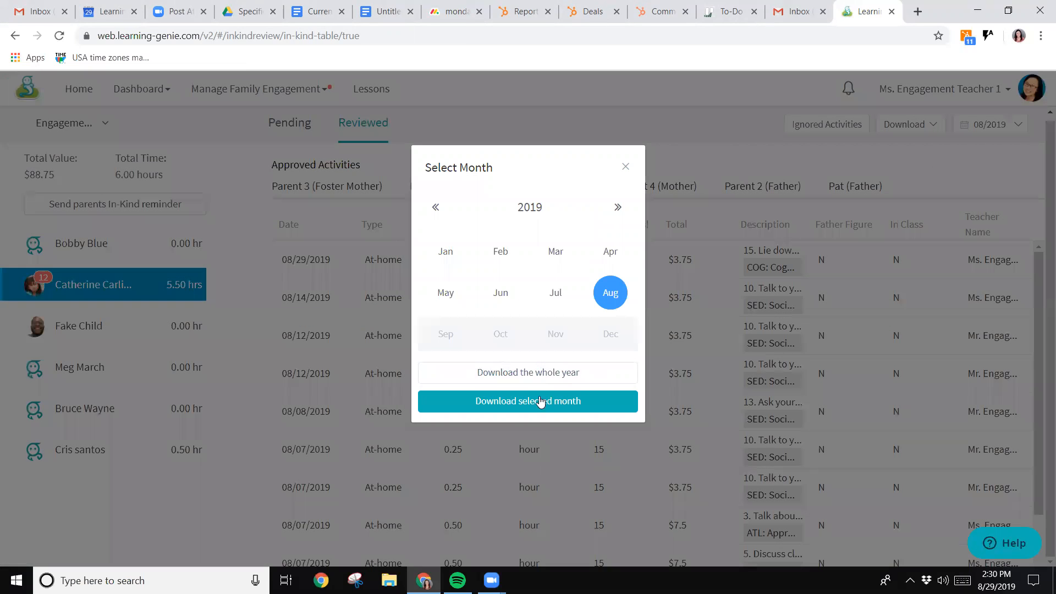
mouse_move(528, 372)
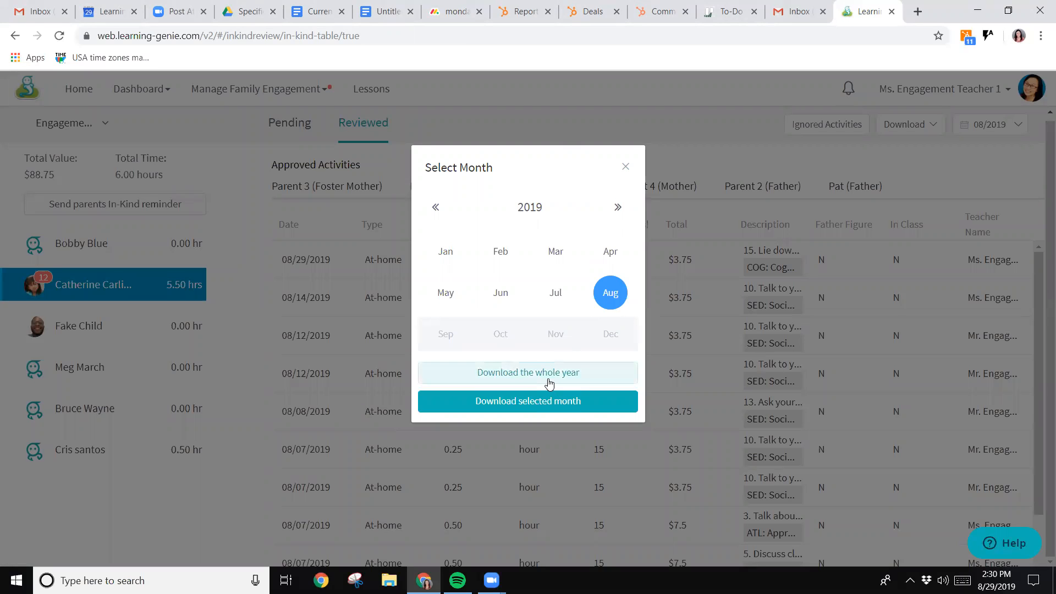
- Download the in-kind report for the selected month, August 2019
click(527, 401)
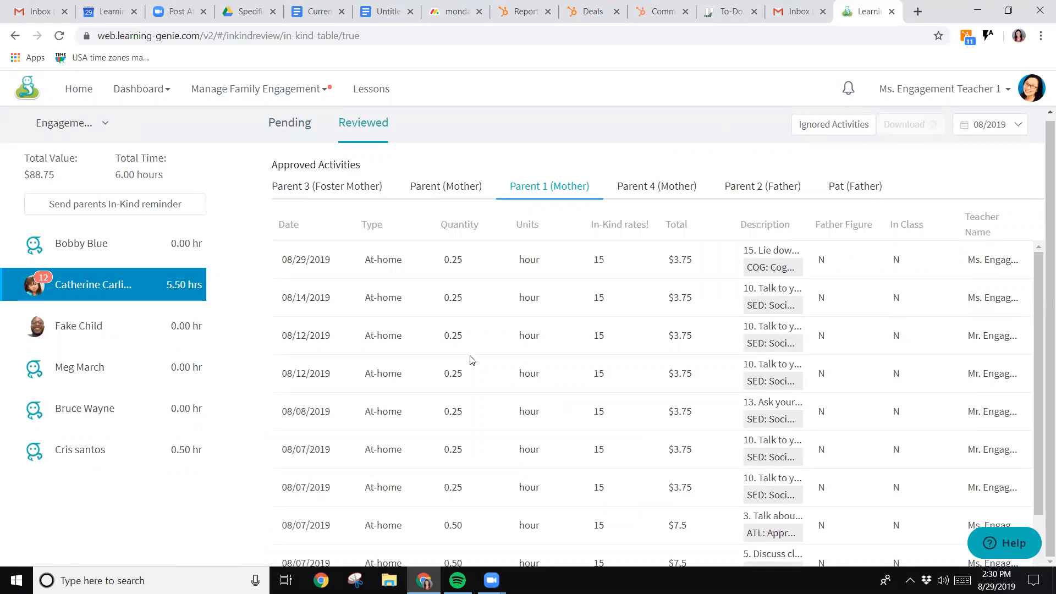
mouse_move(401, 267)
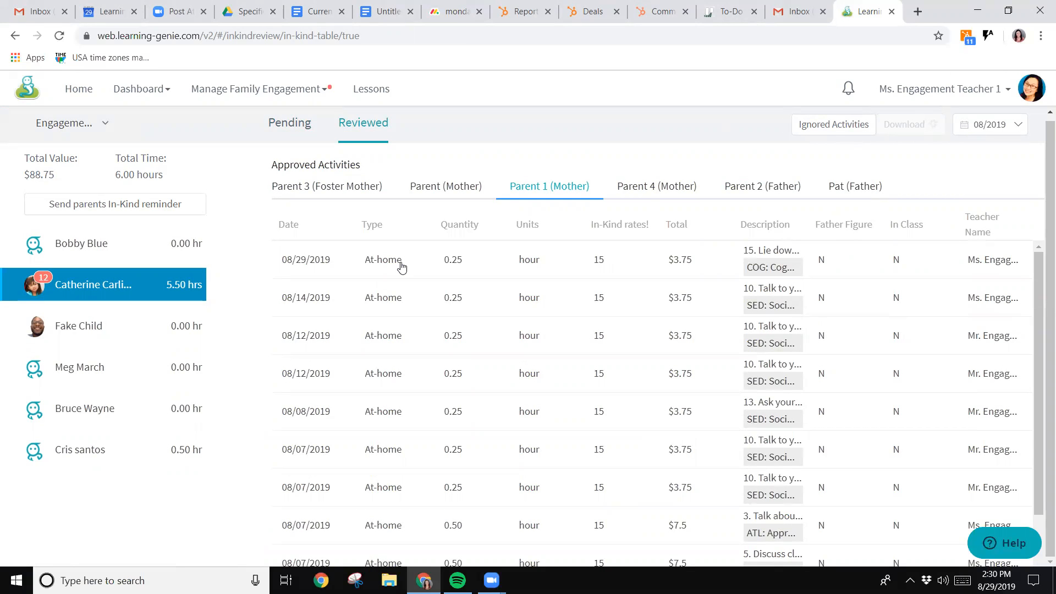
- Use the Download button again as the August 2019 PDF finishes saving
click(905, 124)
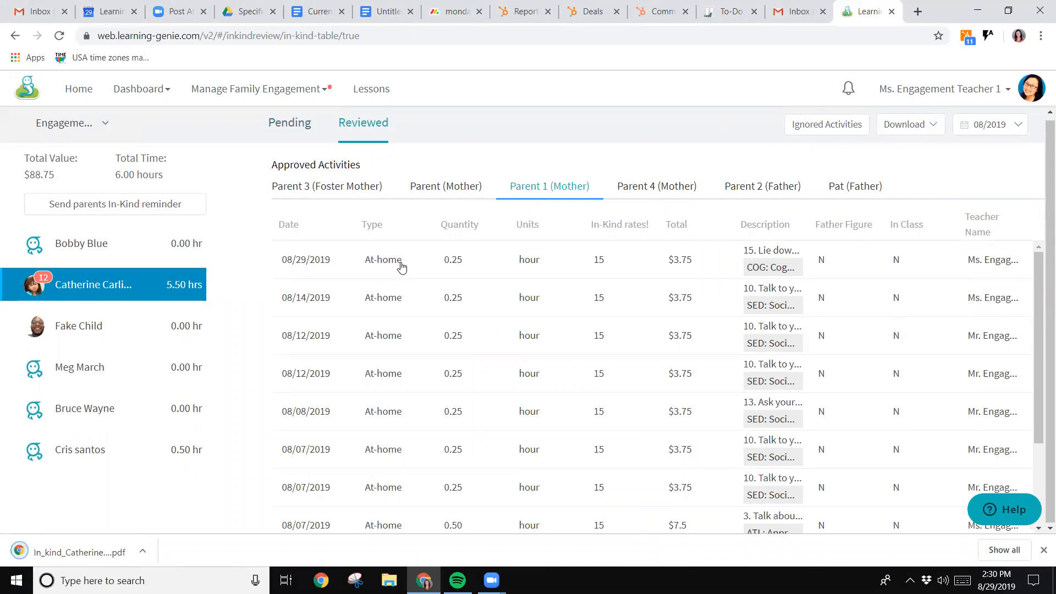